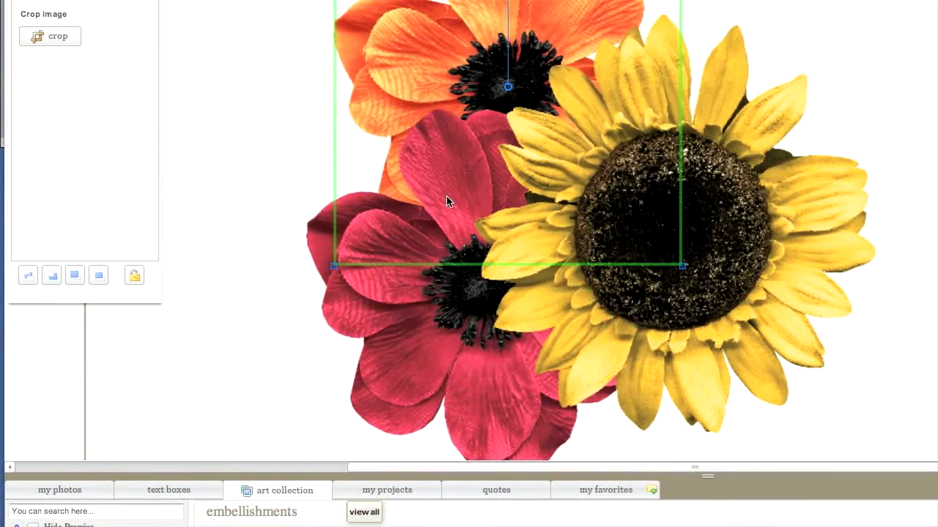
{"action": "mouse_move", "coordinate": [469, 319]}
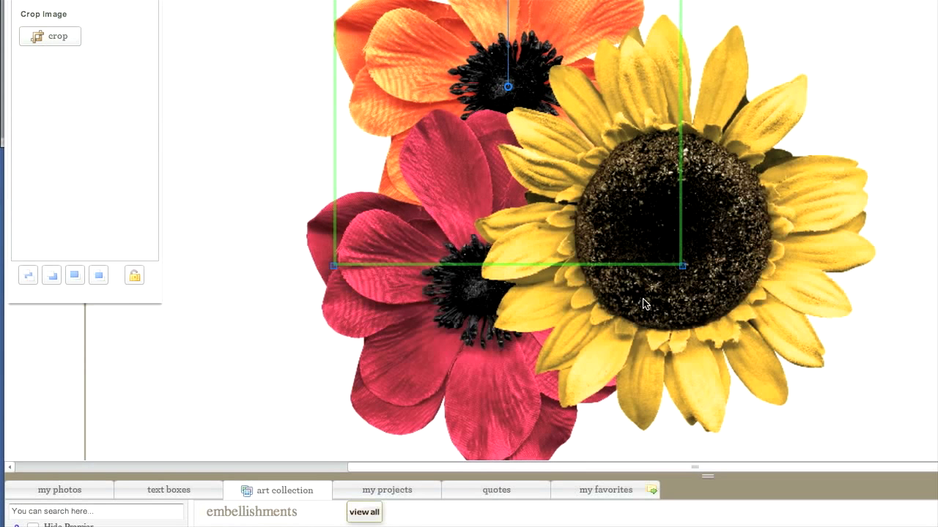
Send the sunflower backward two layers so it sits behind the red flower
{"action": "left_click_drag", "start_coordinate": [681, 266], "coordinate": [876, 432]}
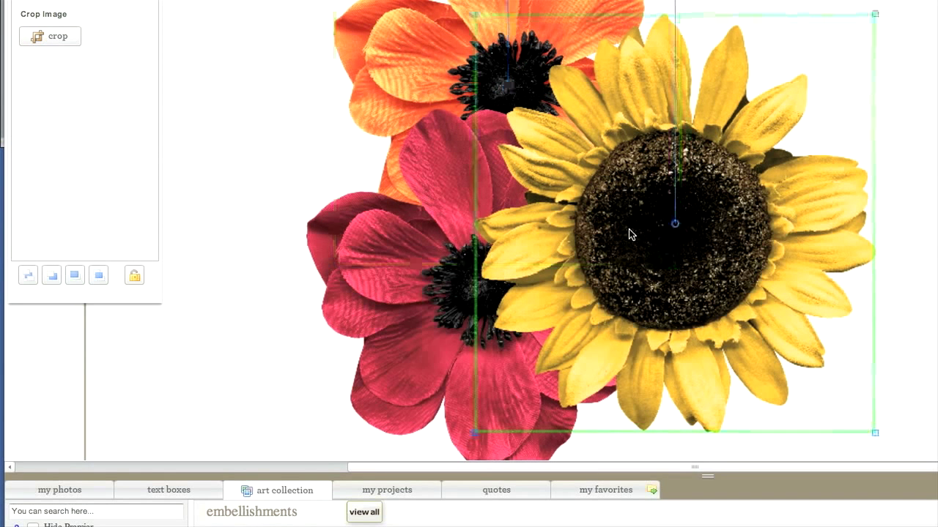
{"action": "mouse_move", "coordinate": [51, 276]}
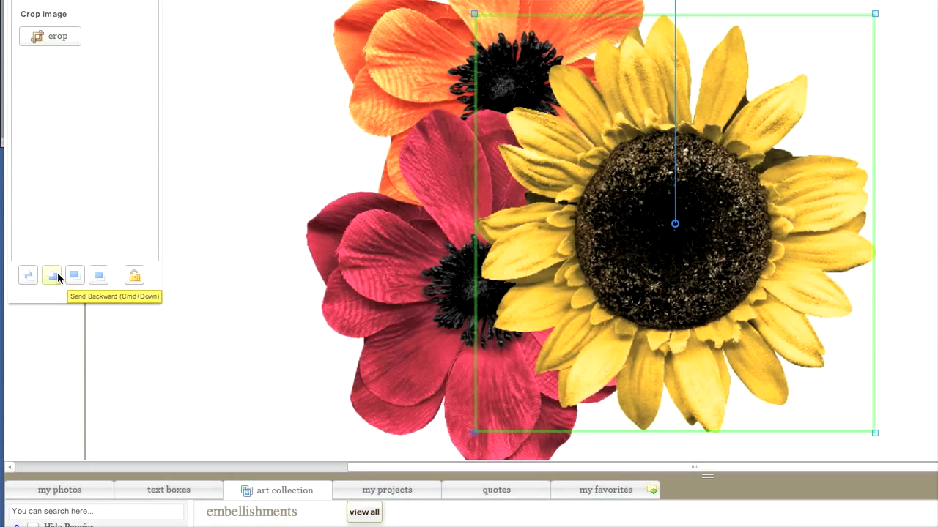
{"action": "left_click", "coordinate": [52, 276]}
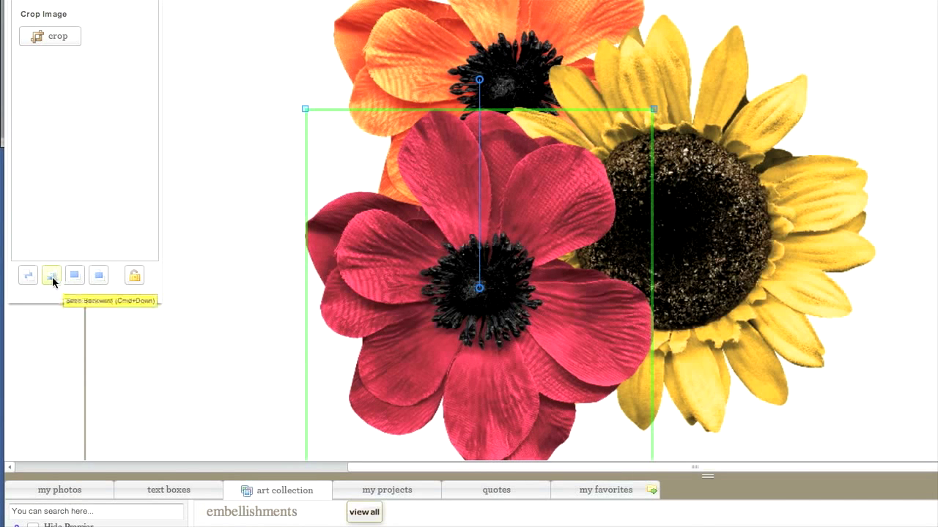
{"action": "left_click", "coordinate": [50, 276]}
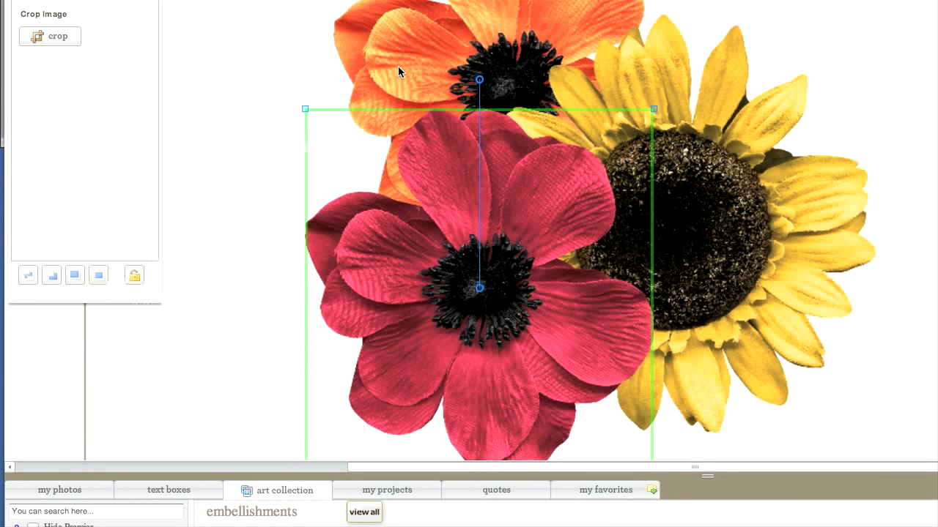
Bring the orange flower to the front of the stack
{"action": "left_click", "coordinate": [98, 276]}
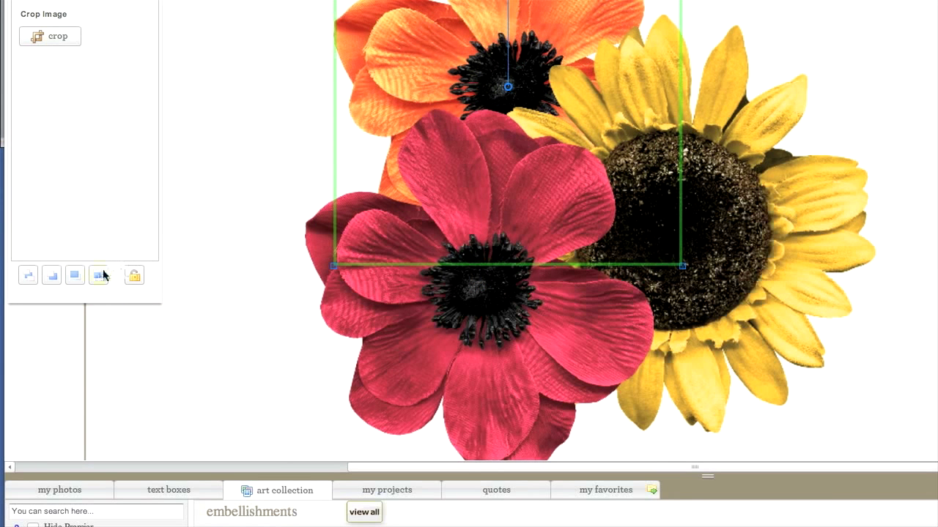
{"action": "left_click", "coordinate": [99, 275]}
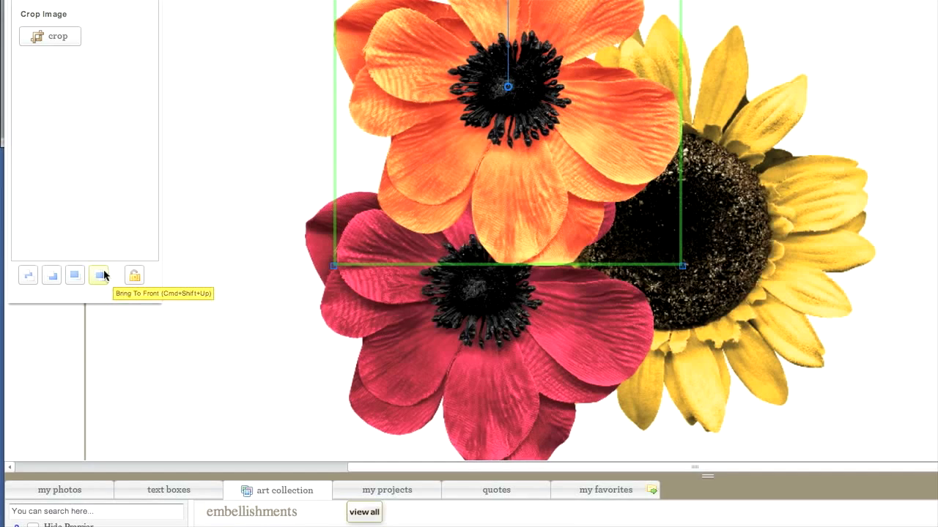
{"action": "mouse_move", "coordinate": [153, 353]}
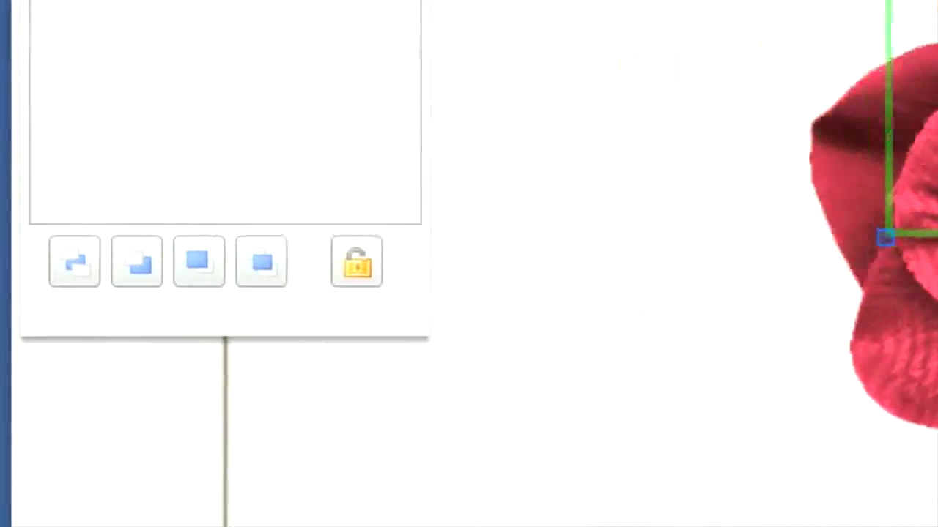
{"action": "left_click", "coordinate": [431, 137]}
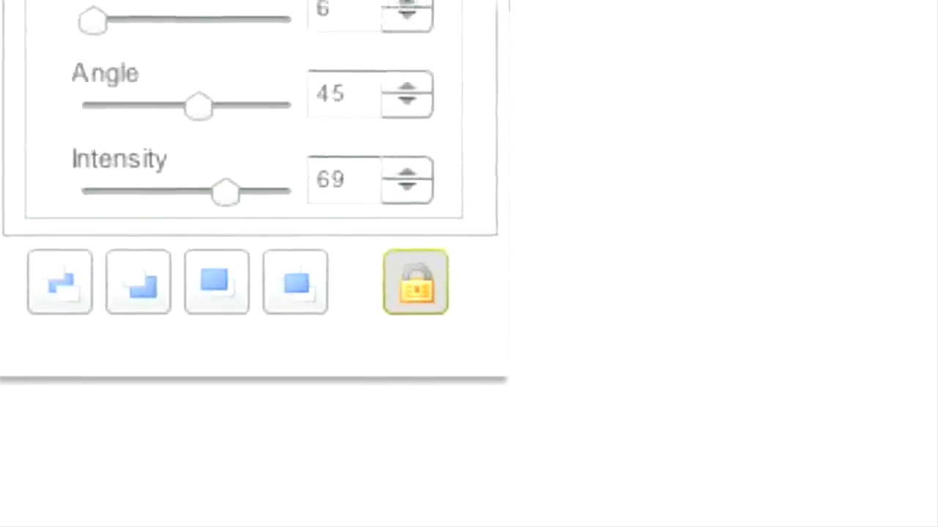
Lock the drop-shadowed item in place with the padlock
{"action": "left_click", "coordinate": [158, 79]}
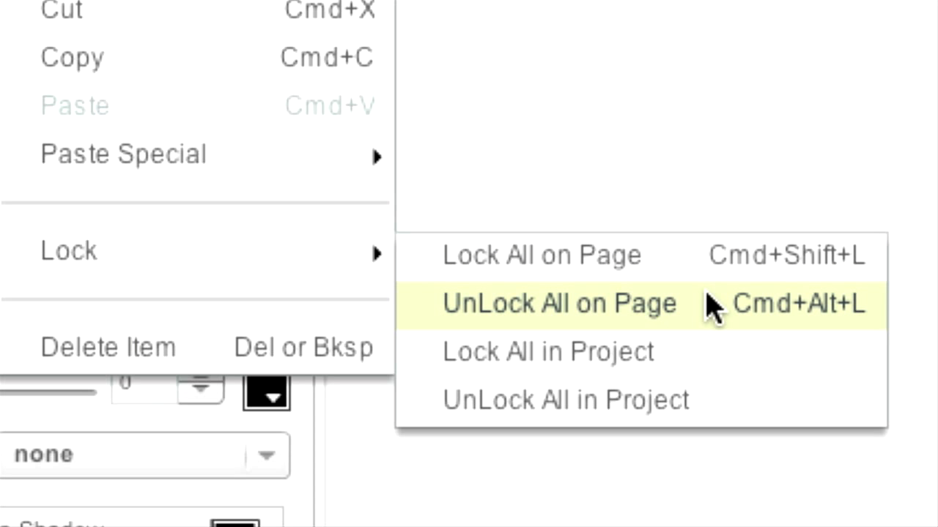
{"action": "mouse_move", "coordinate": [744, 352]}
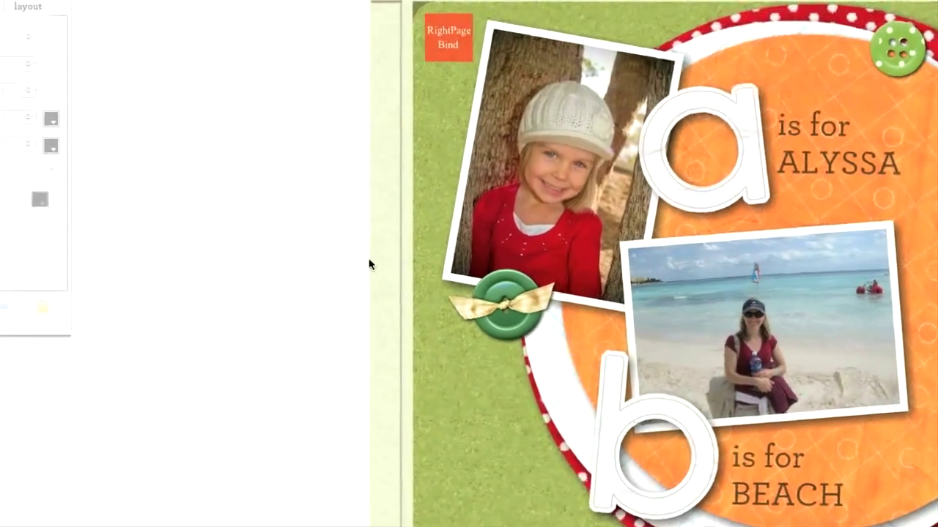
Select the photo of the girl in the hat after unlocking the page
{"action": "left_click", "coordinate": [535, 169]}
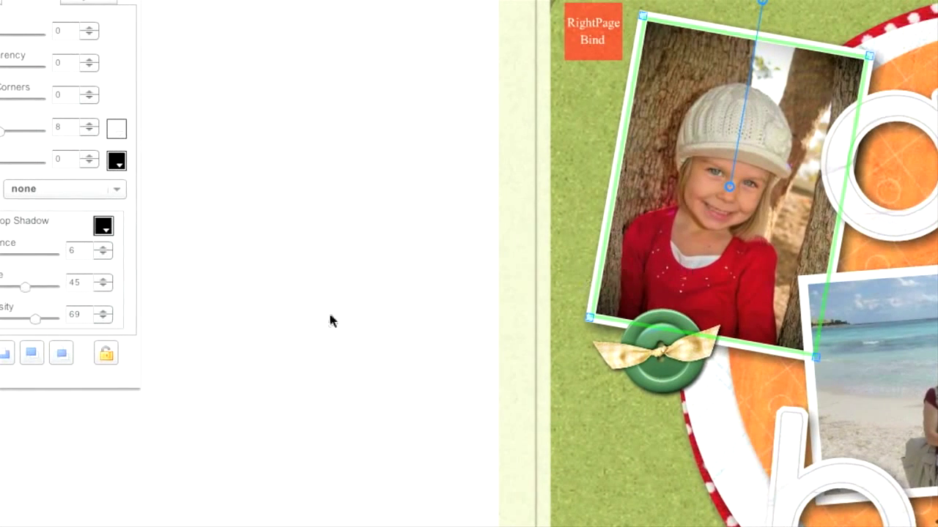